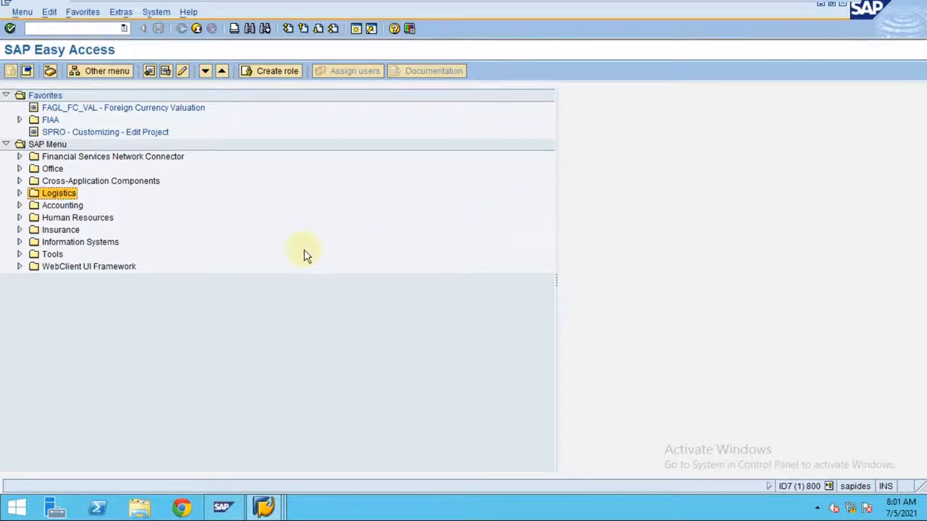
mouse_move(269, 238)
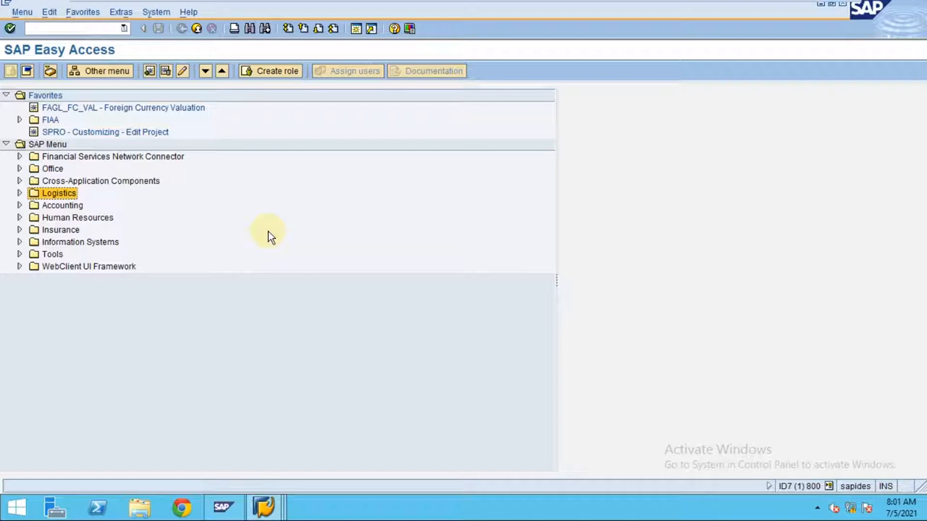
mouse_move(259, 272)
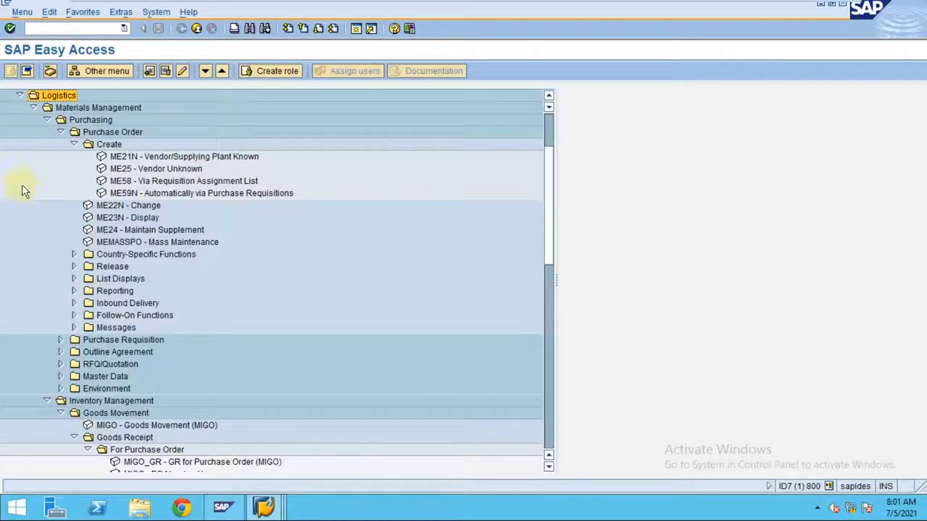
Navigate the SAP menu to Purchase Order > Create and start ME21N - Vendor/Supplying Plant Known.
left_click(98, 107)
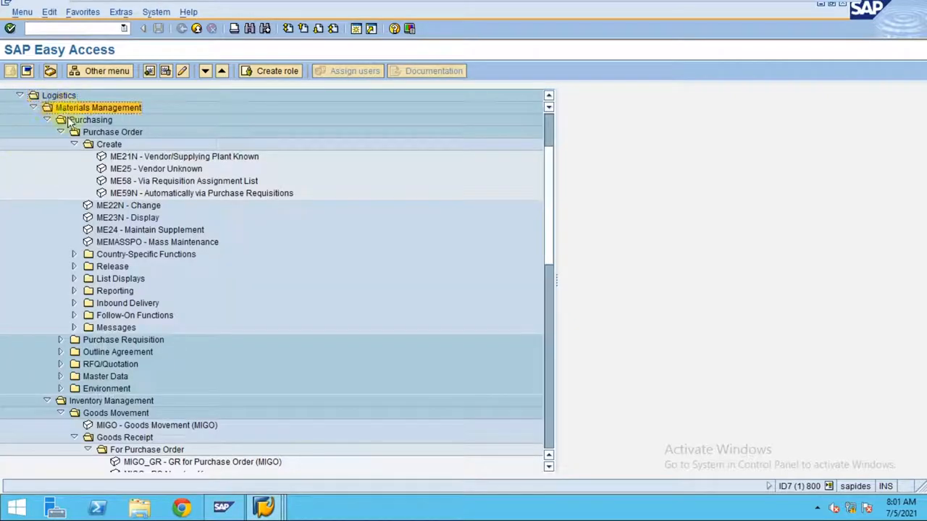
left_click(90, 119)
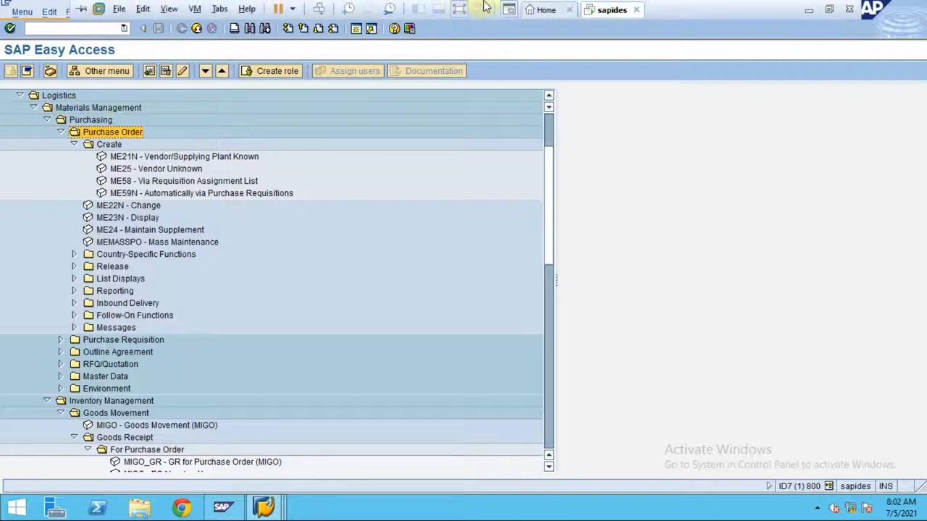
left_click(109, 144)
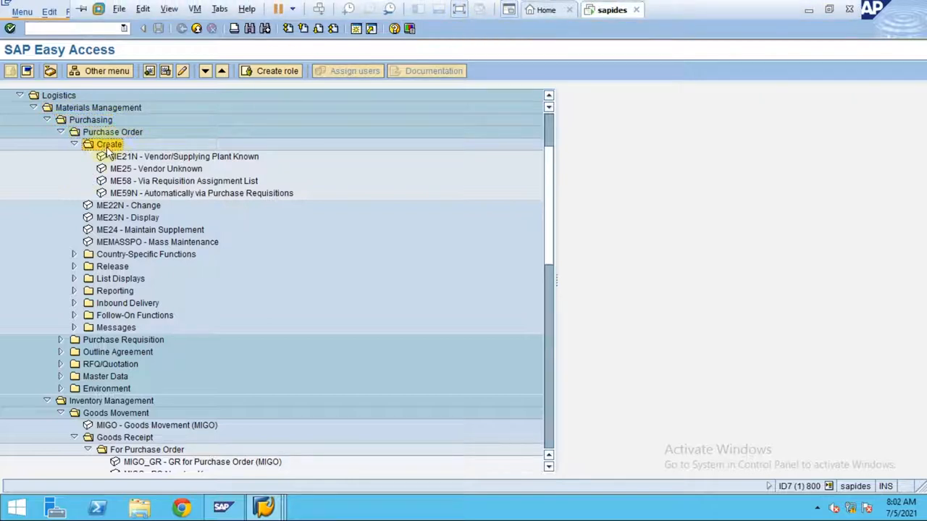
left_click(184, 156)
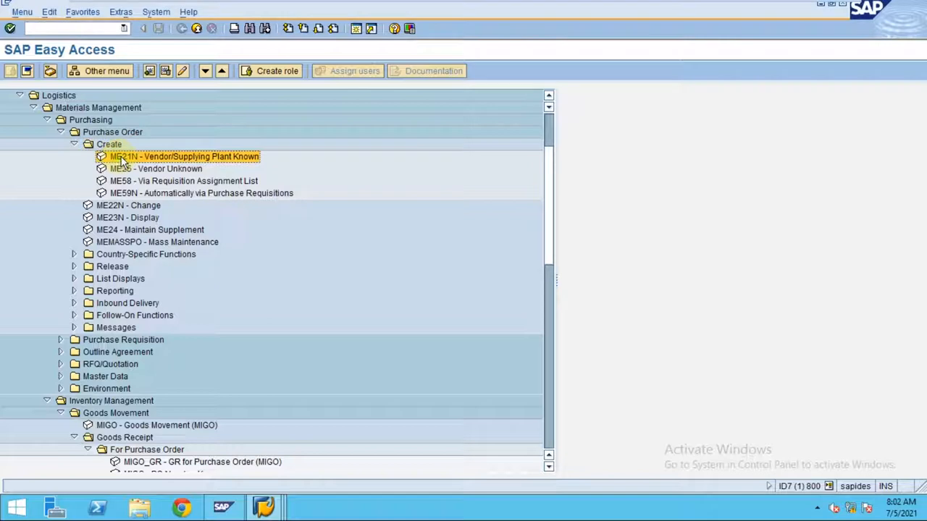
double_click(185, 157)
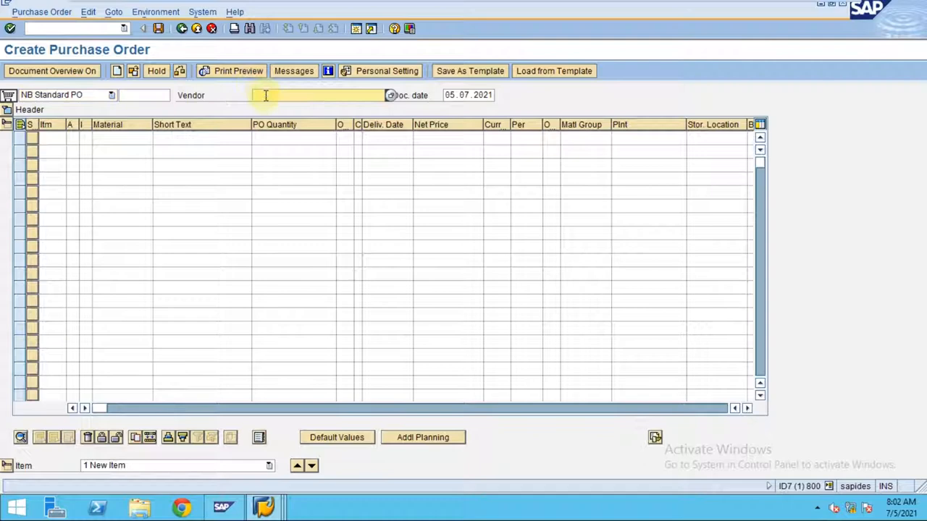
Enter vendor 3411 Delta Steel Inc. and org data purchasing org 2800, group CN1, company code 2800.
type("3411 Delta Steel Inc.")
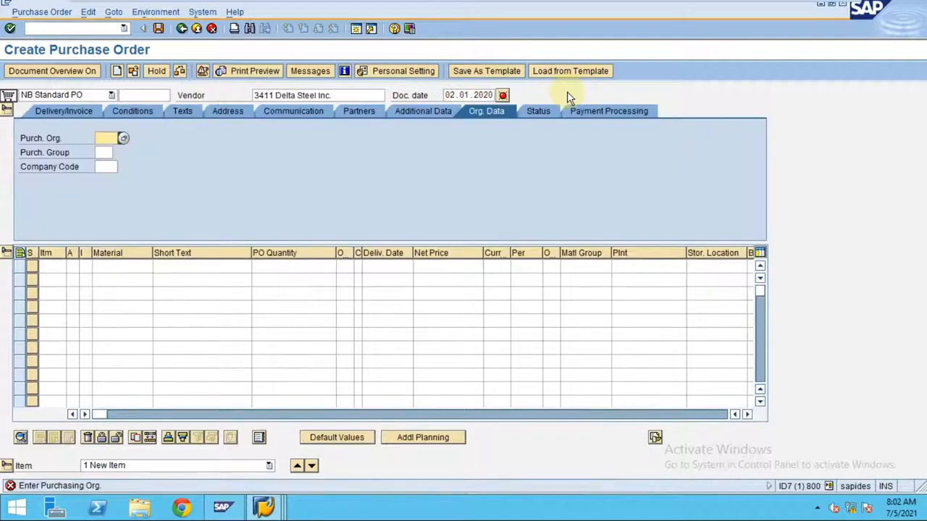
type("2800")
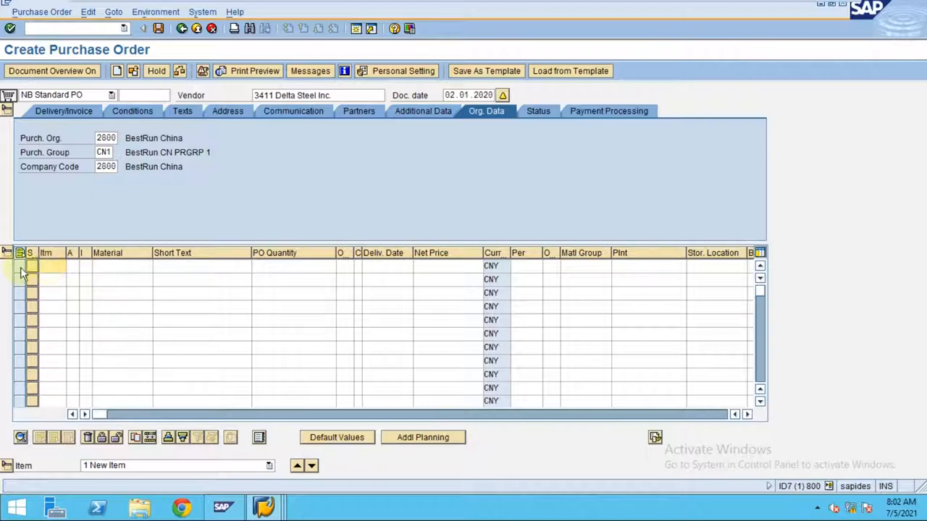
Enter item 10: Fixed Asset, account assignment A, quantity 1, delivery 05.01.2020, net price 1500.
left_click(116, 266)
type("Fixed Asset")
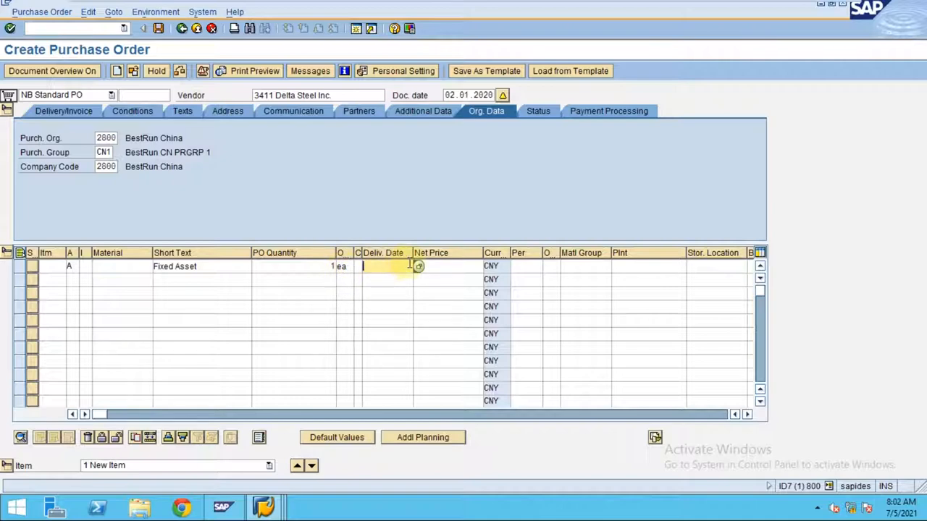
type("02")
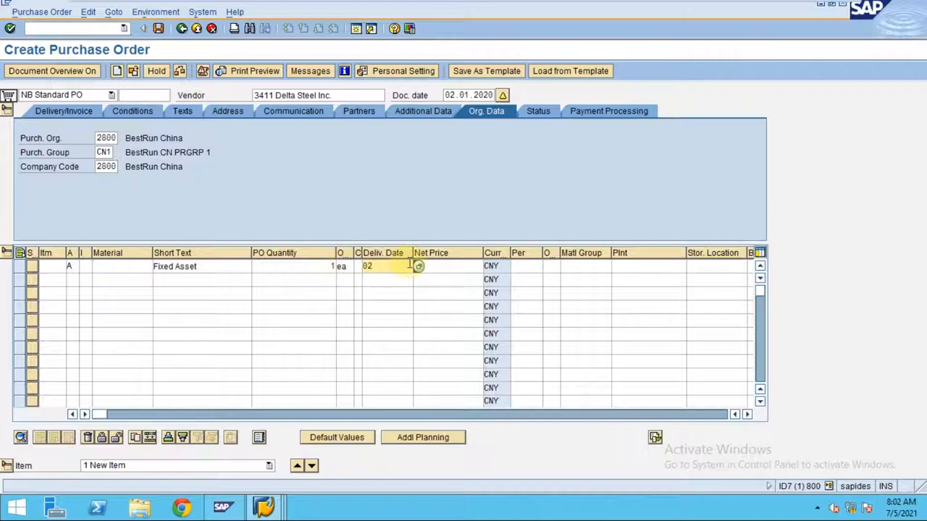
type("0301")
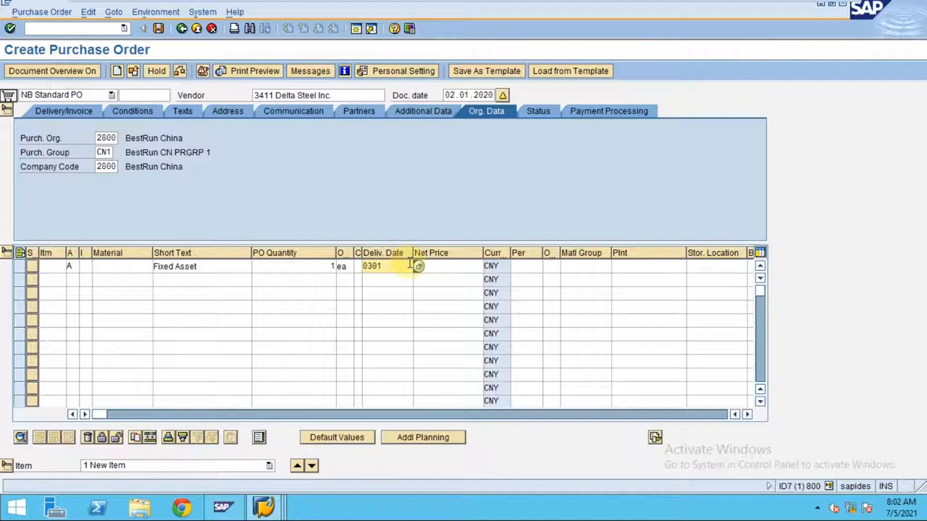
type("05012020")
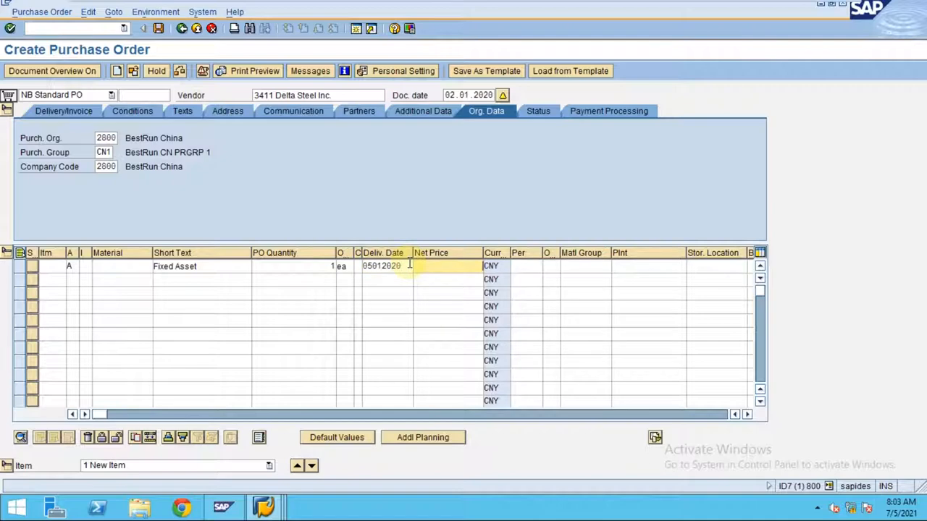
type("1500")
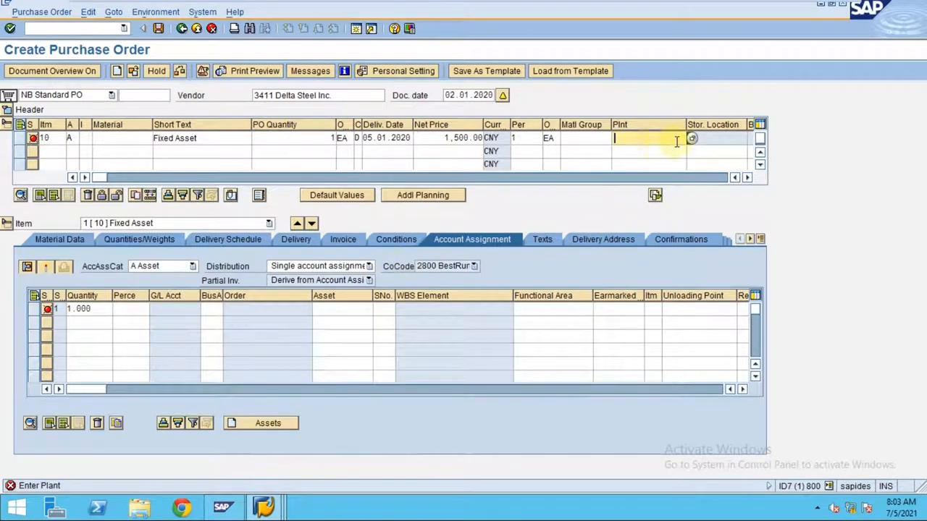
Pick plant 2800 Beijing from the plant list and material group SCM520 for item 10.
left_click(690, 139)
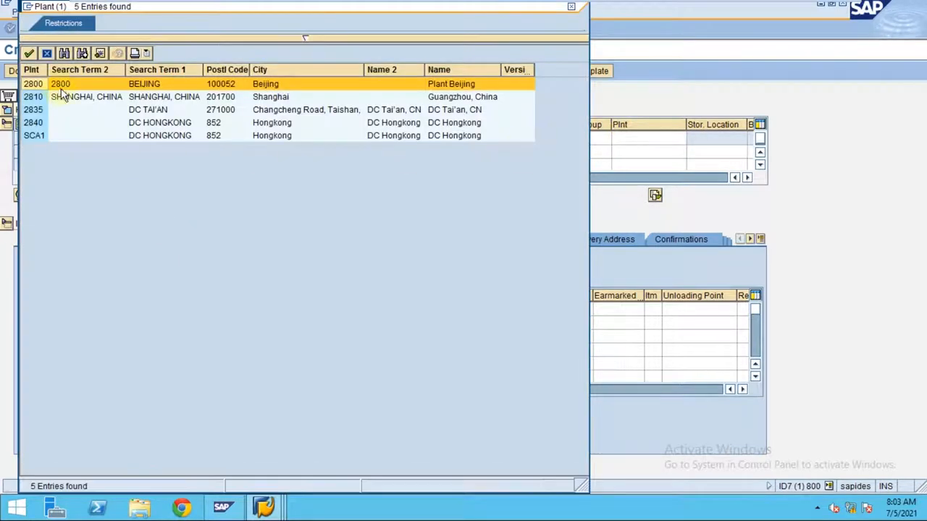
double_click(61, 83)
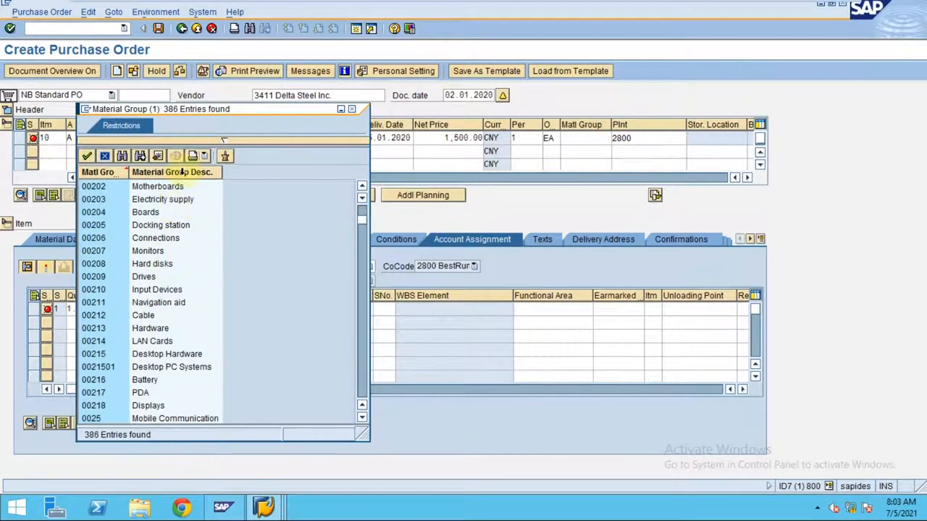
scroll("down", 3)
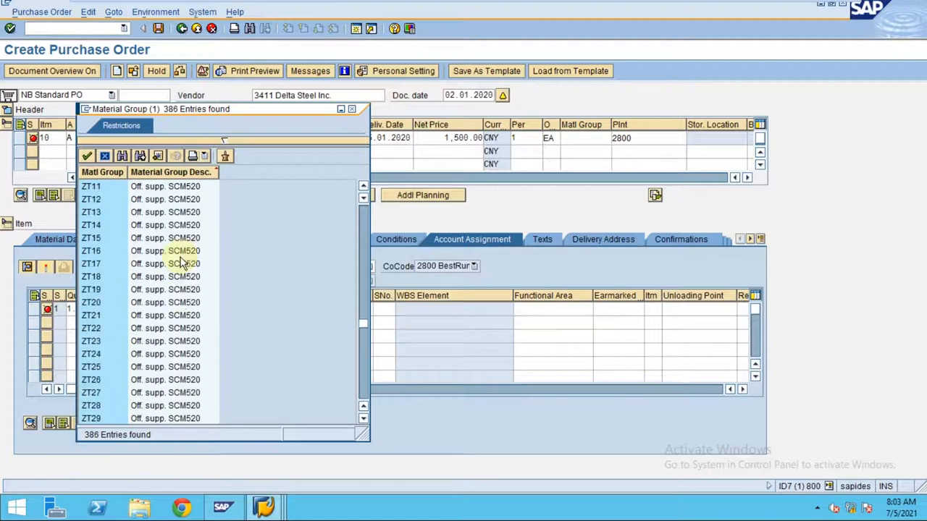
scroll("down", 3)
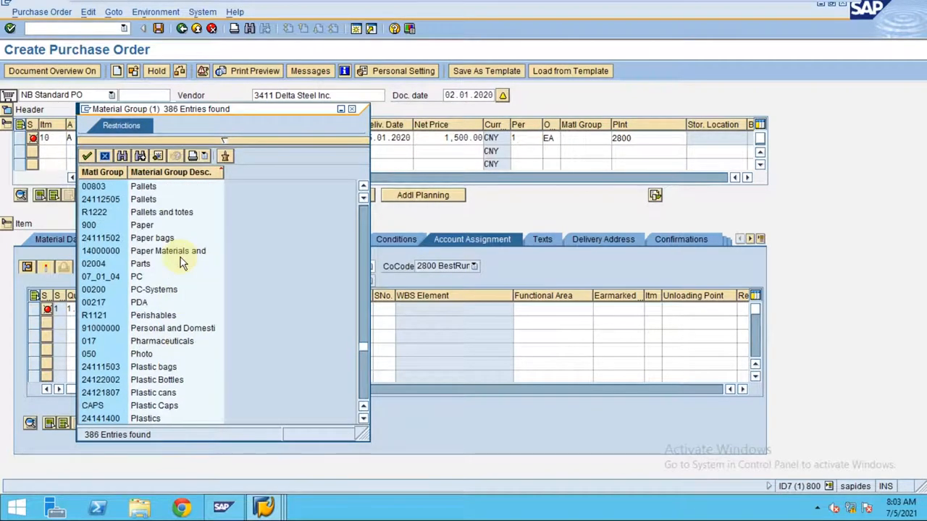
scroll("down", 3)
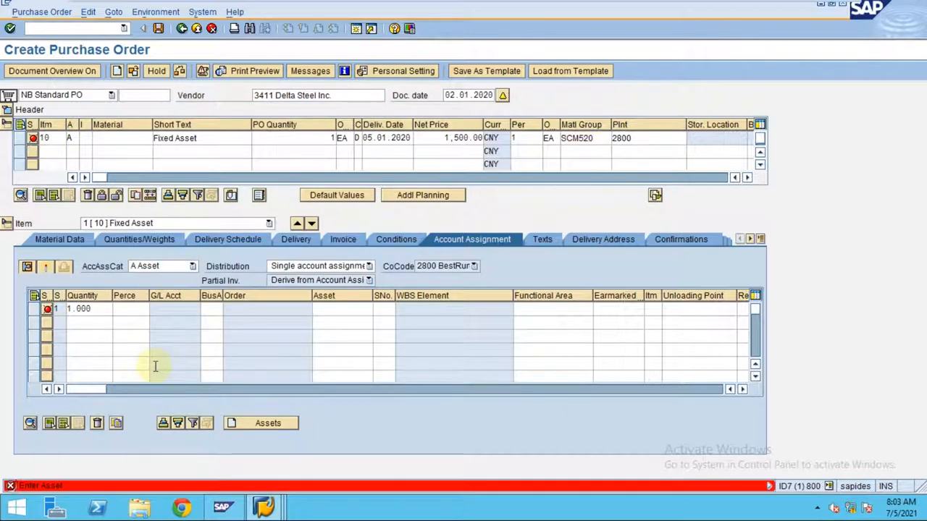
Fill the item's Asset field via the lookup and show the delivery schedule for quantity 1 on 05.01.2020.
left_click(341, 309)
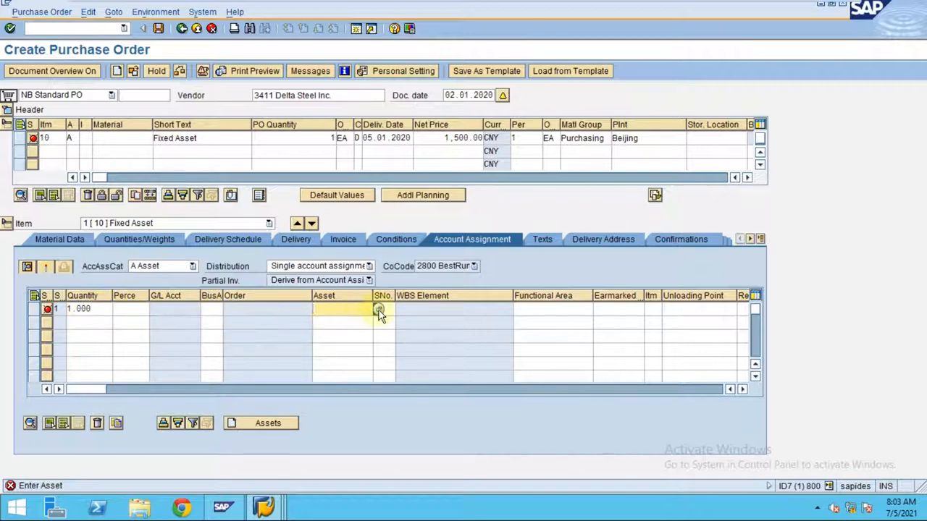
left_click(379, 309)
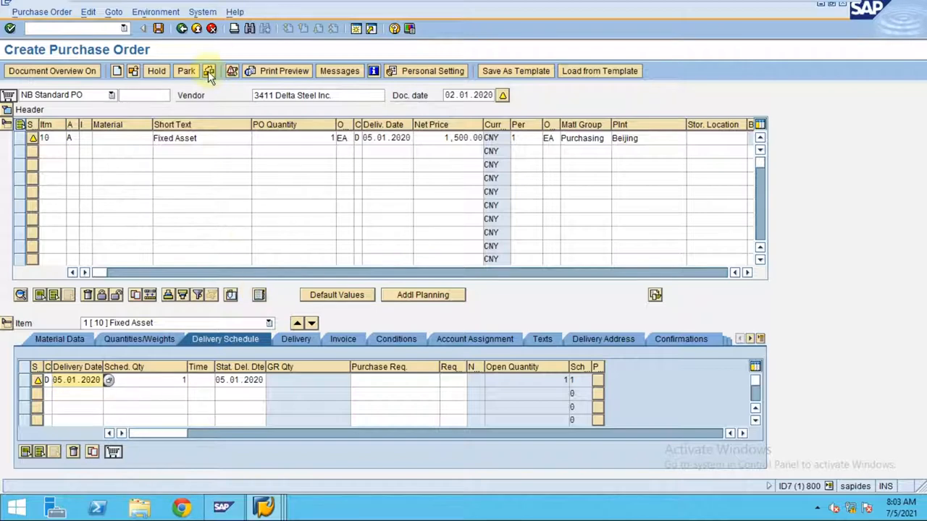
left_click(209, 71)
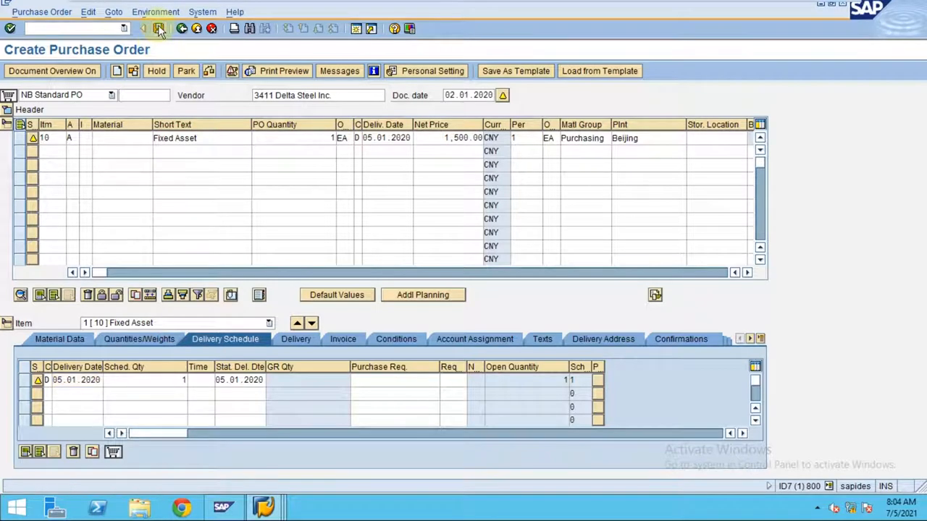
left_click(159, 29)
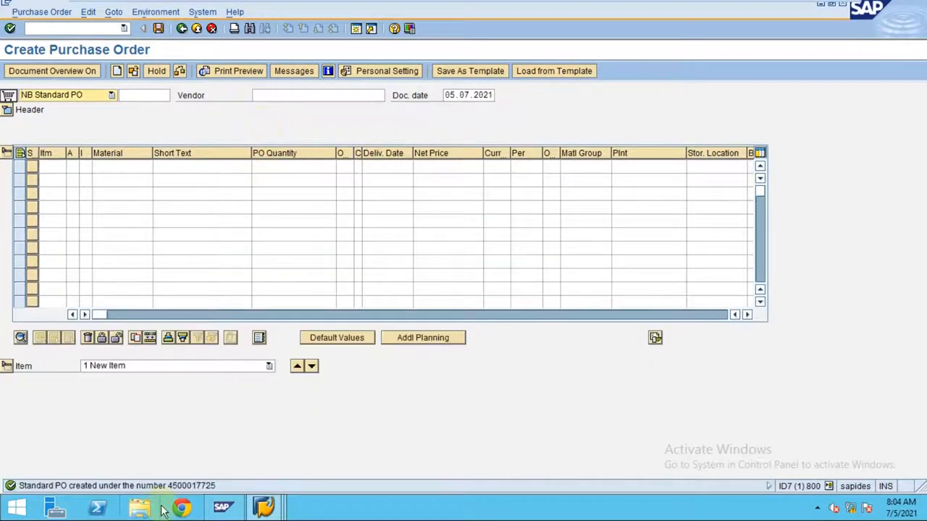
mouse_move(210, 490)
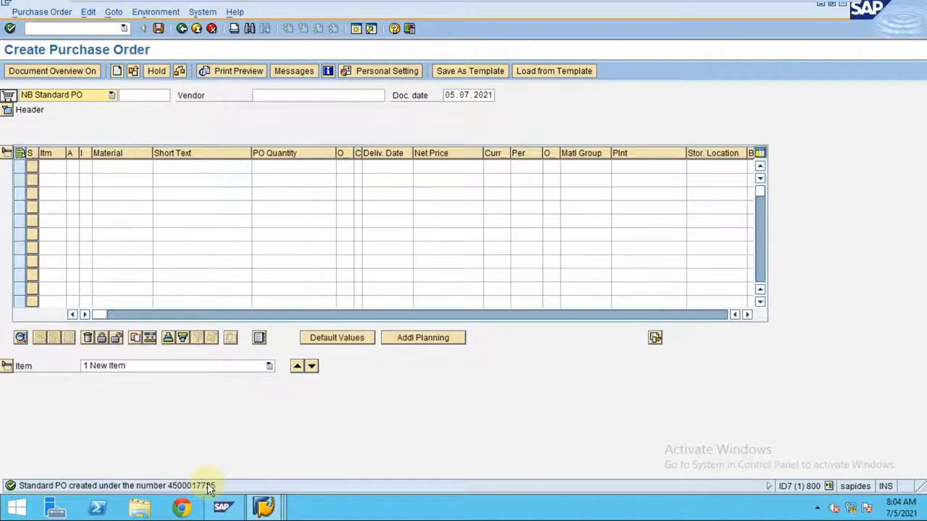
left_click(40, 11)
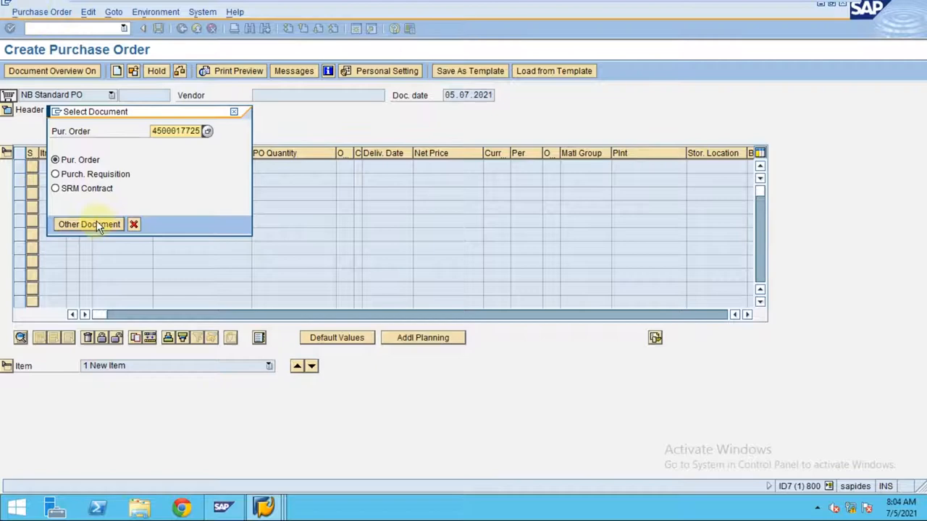
mouse_move(166, 191)
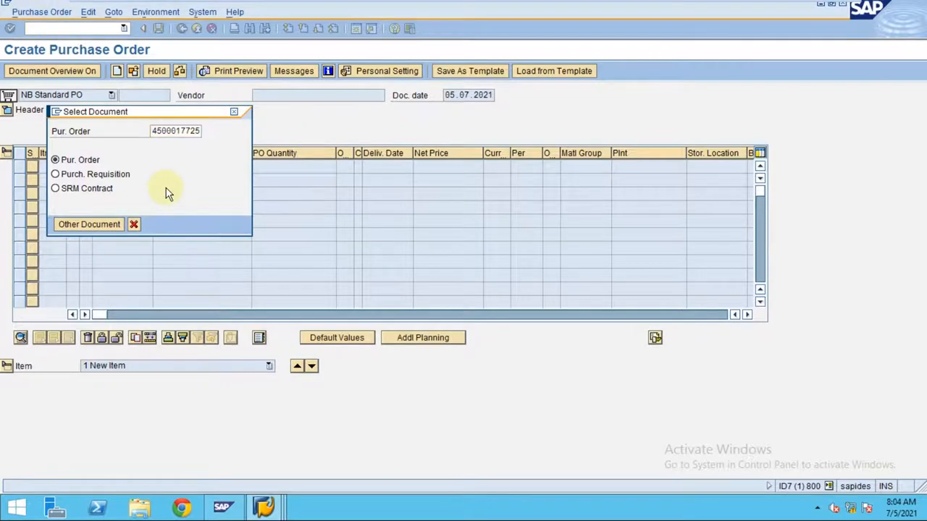
left_click(88, 223)
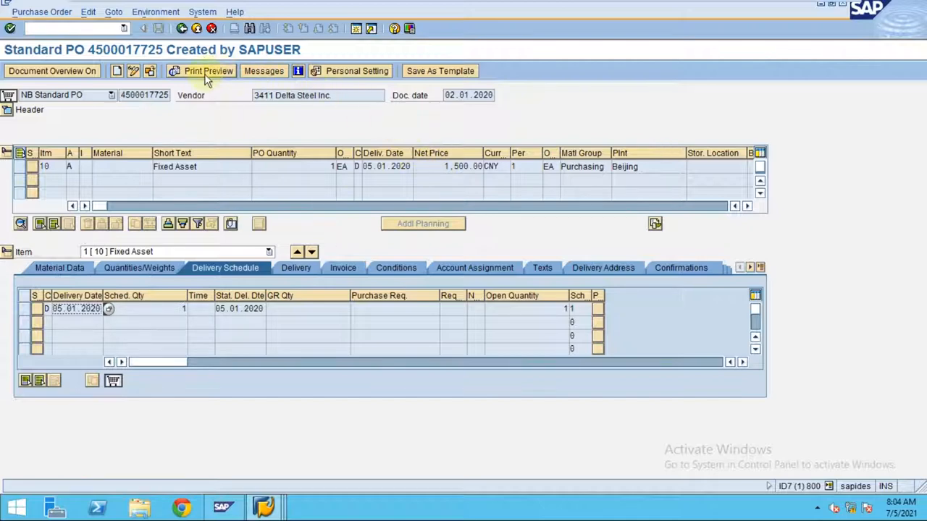
mouse_move(209, 69)
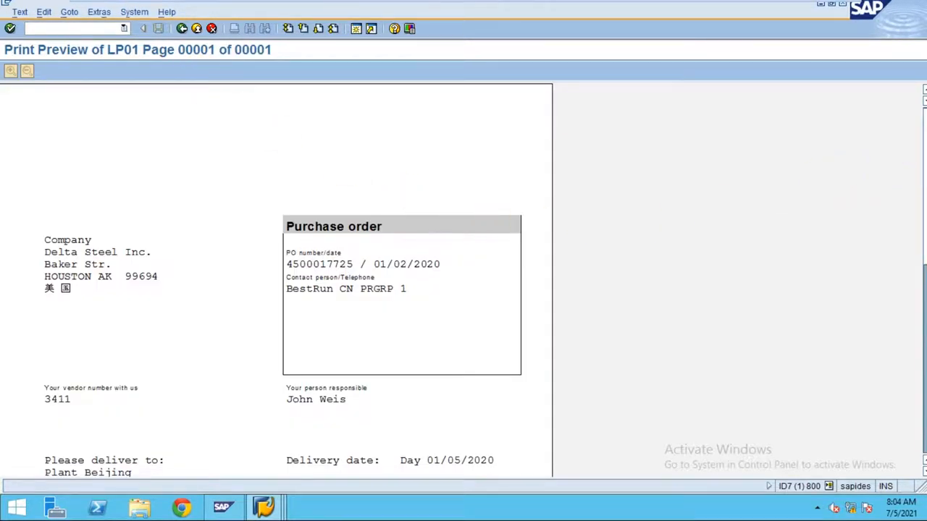
scroll("down", 3)
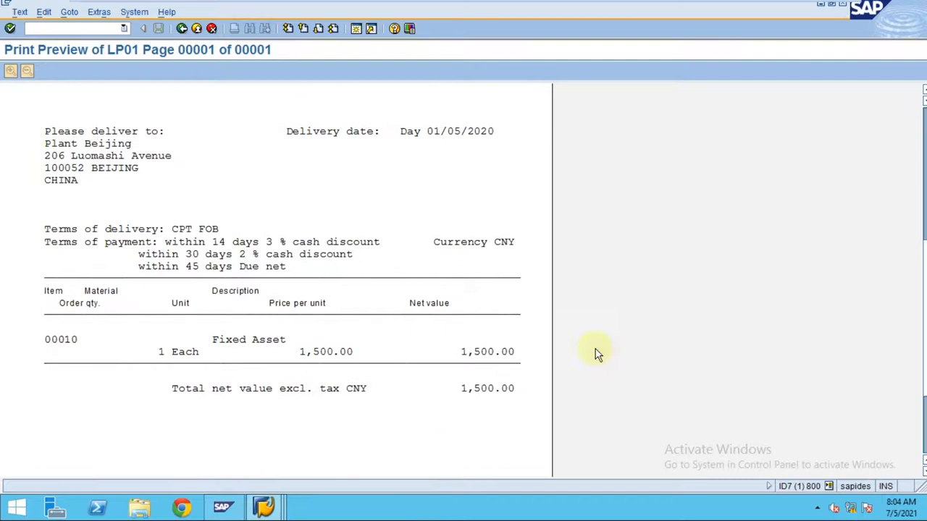
mouse_move(249, 340)
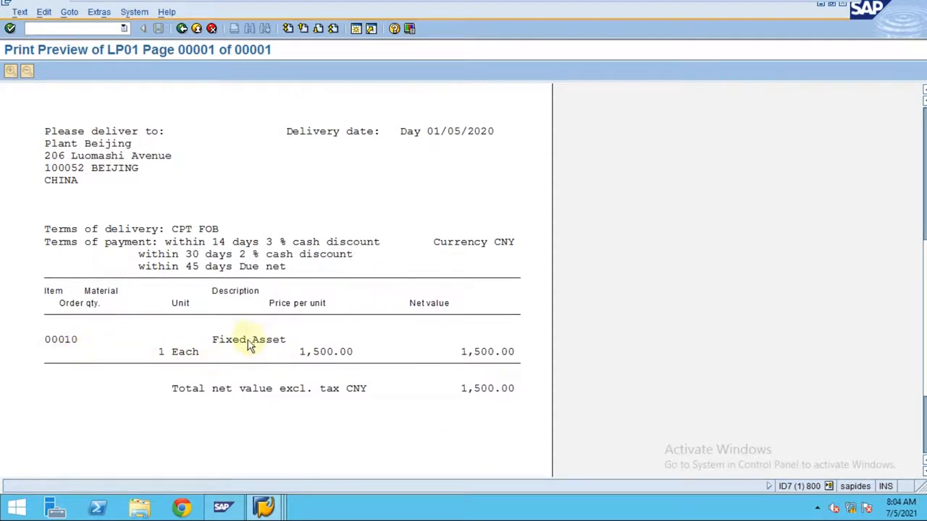
mouse_move(466, 359)
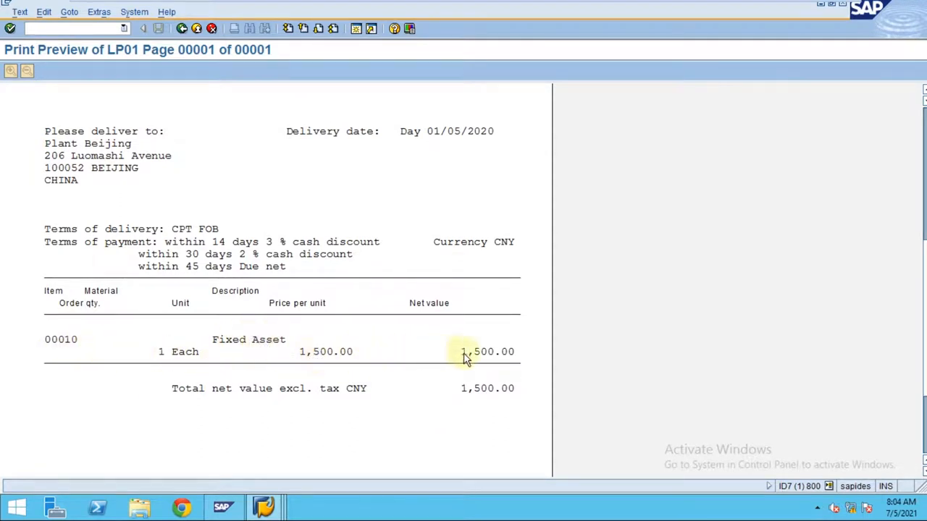
mouse_move(8, 235)
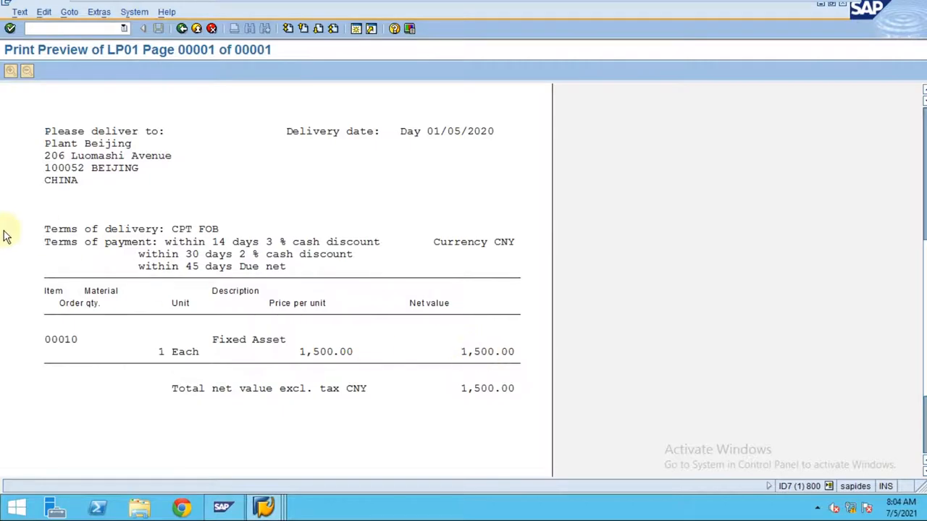
mouse_move(920, 116)
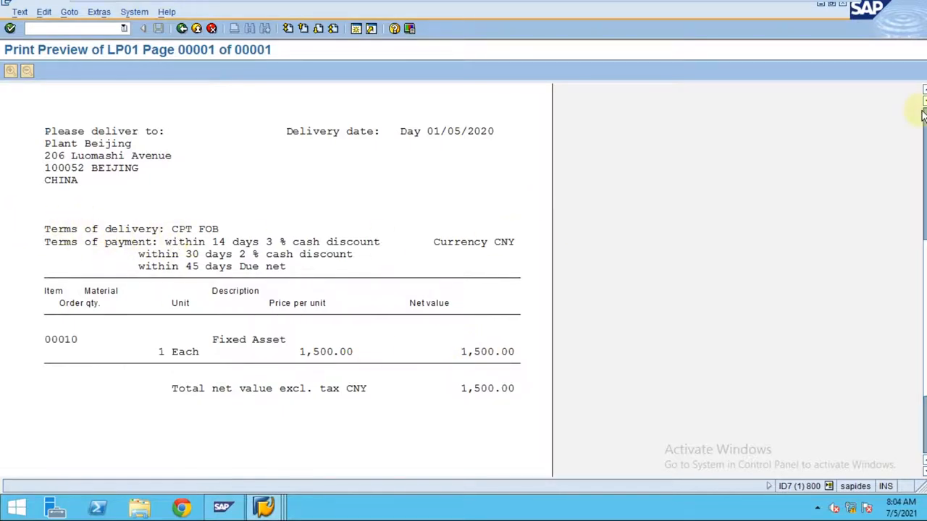
scroll("down", 3)
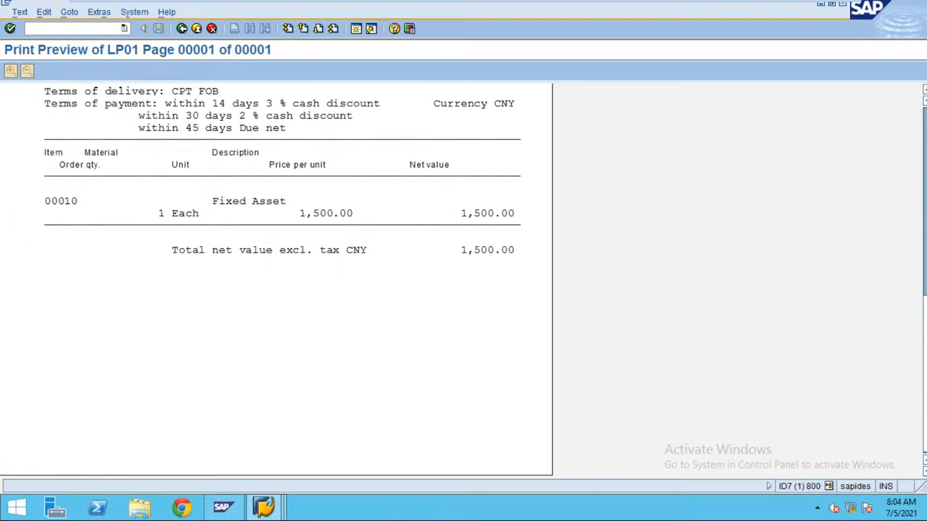
scroll("up", 3)
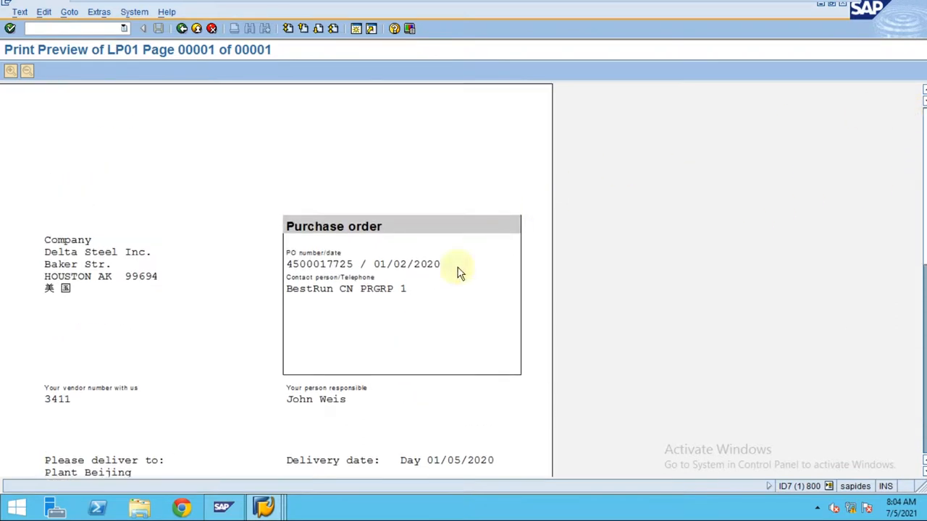
mouse_move(127, 136)
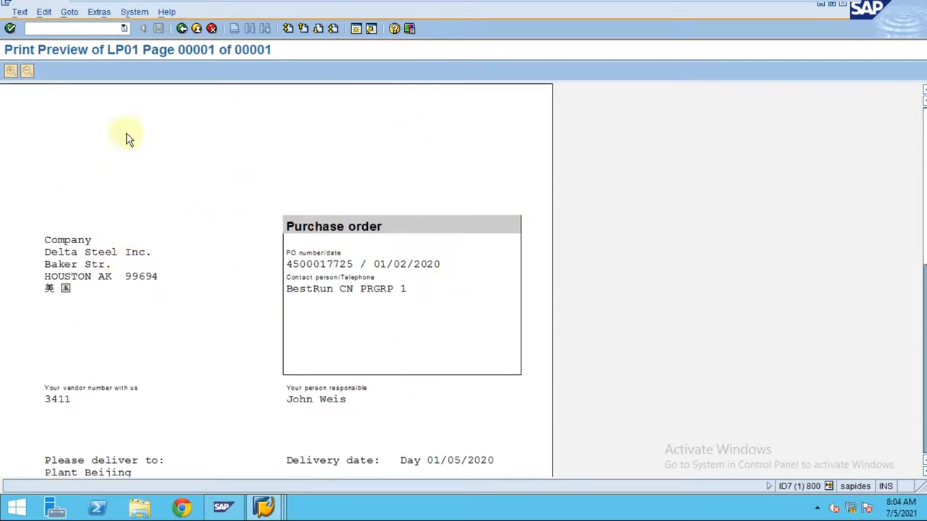
mouse_move(226, 240)
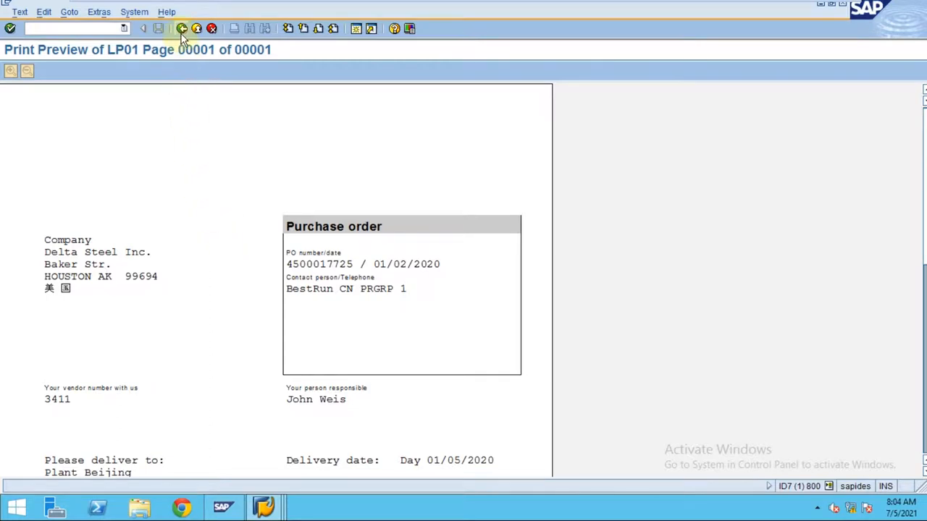
mouse_move(183, 29)
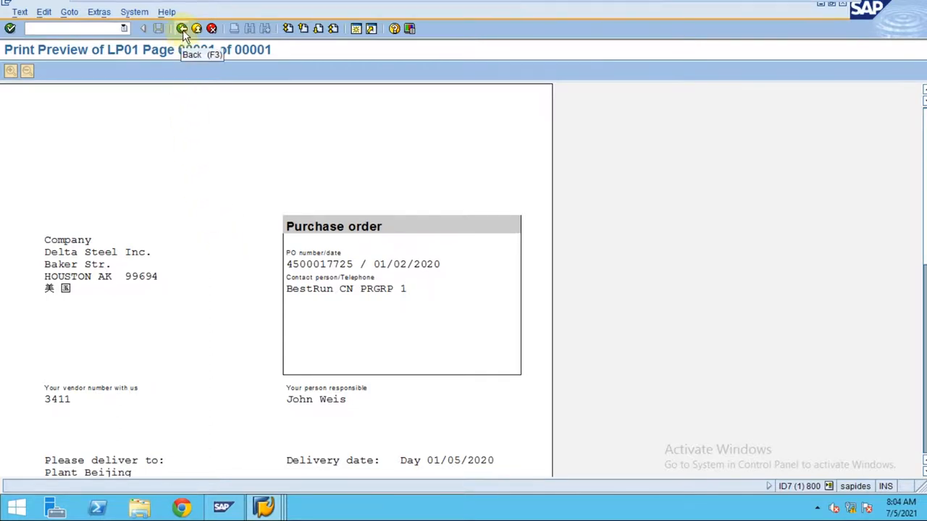
left_click(182, 29)
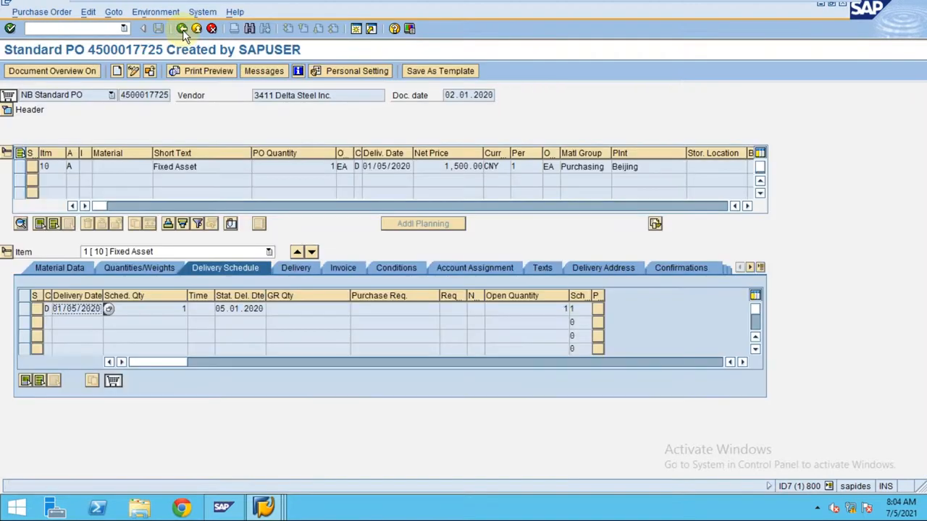
mouse_move(201, 239)
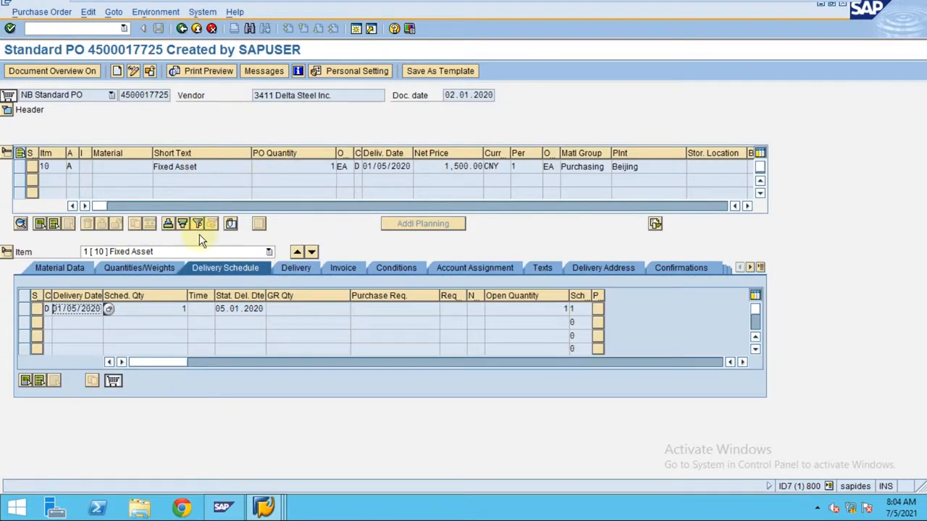
mouse_move(380, 136)
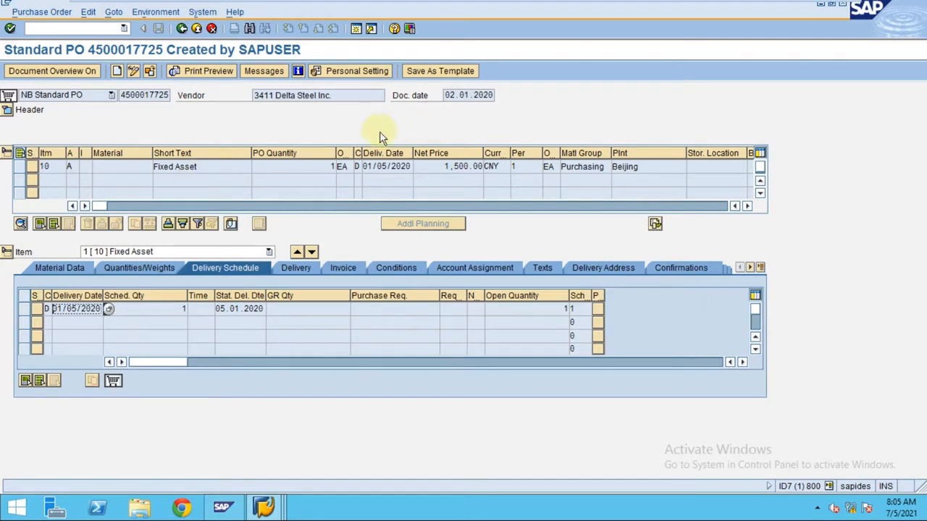
mouse_move(209, 70)
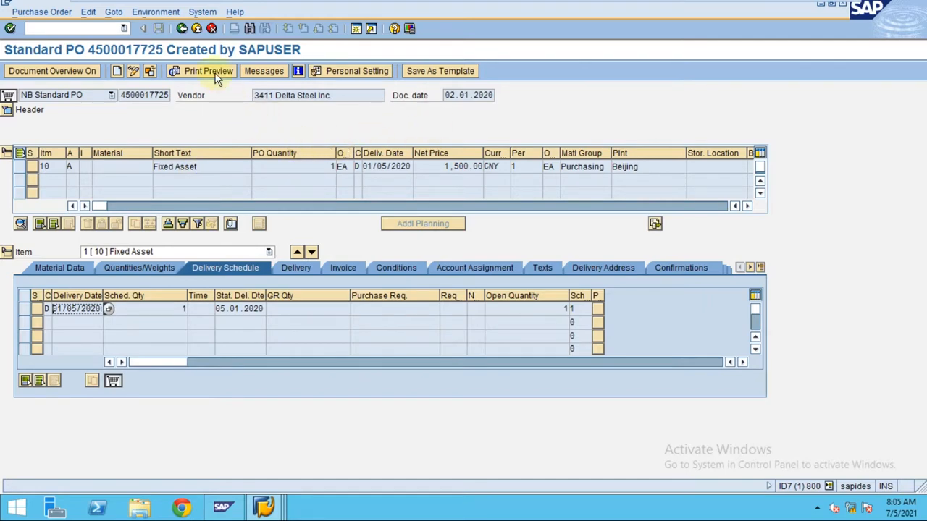
mouse_move(304, 96)
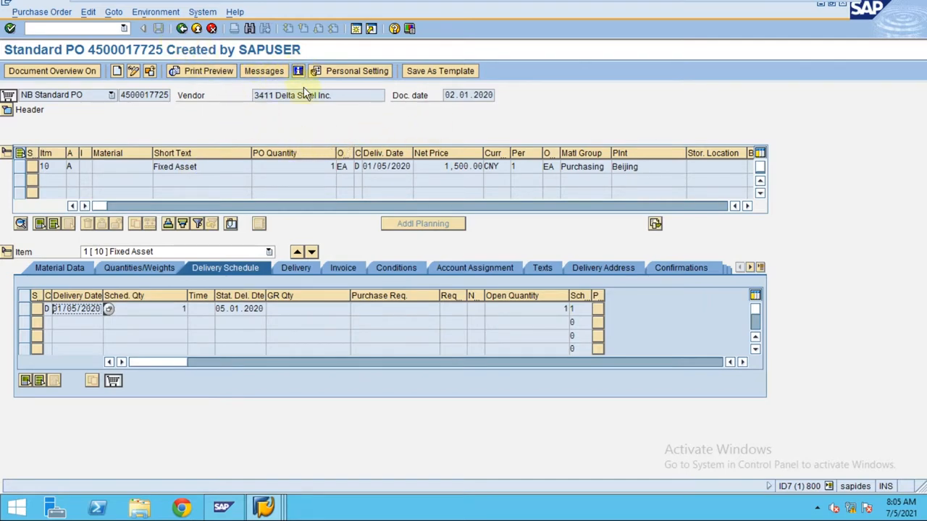